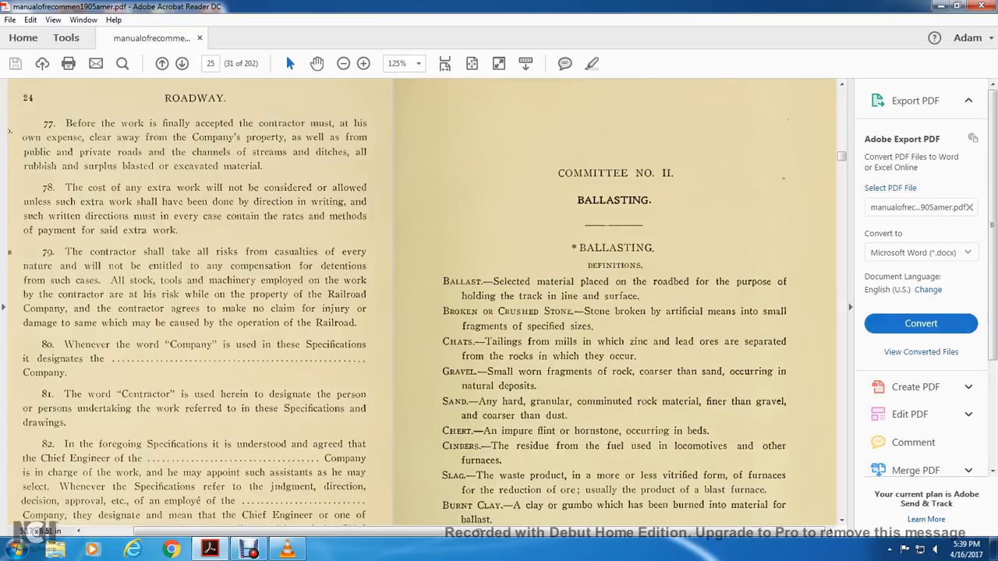
Scroll past the Ballasting definitions and advance to page 26 with the stone ballast specifications
{"action": "scroll", "scroll_direction": "down", "scroll_amount": 3}
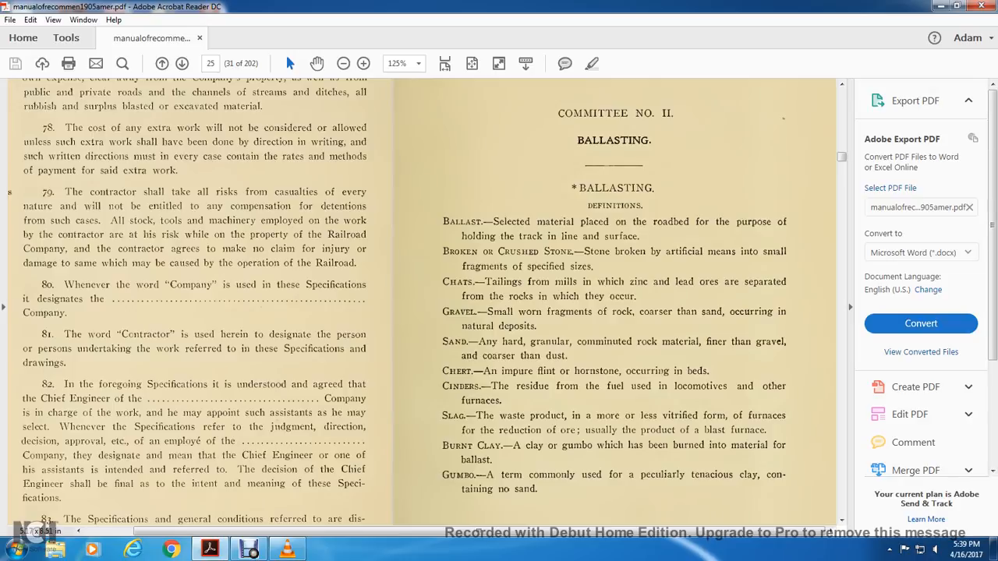
{"action": "scroll", "scroll_direction": "down", "scroll_amount": 3}
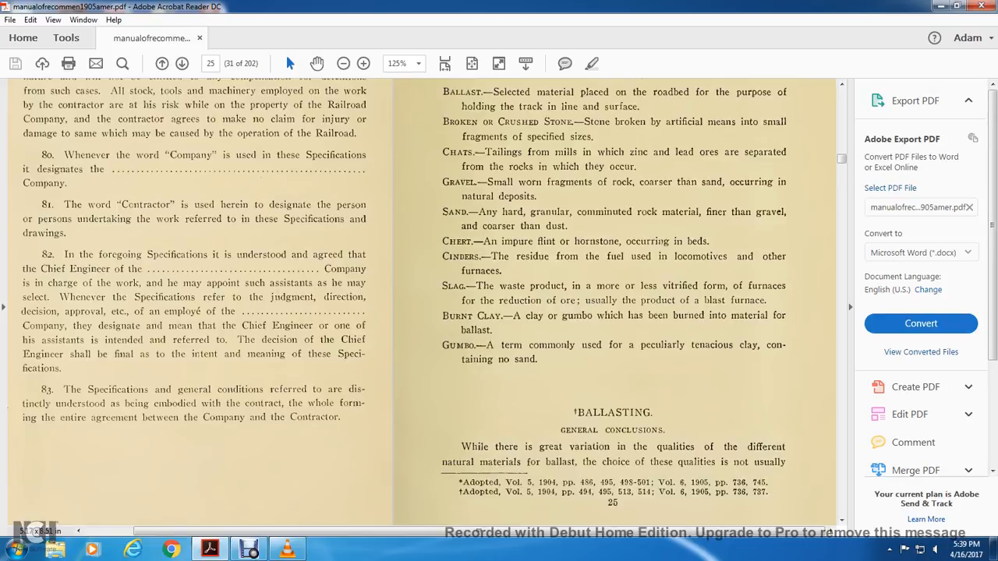
{"action": "left_click", "coordinate": [184, 63]}
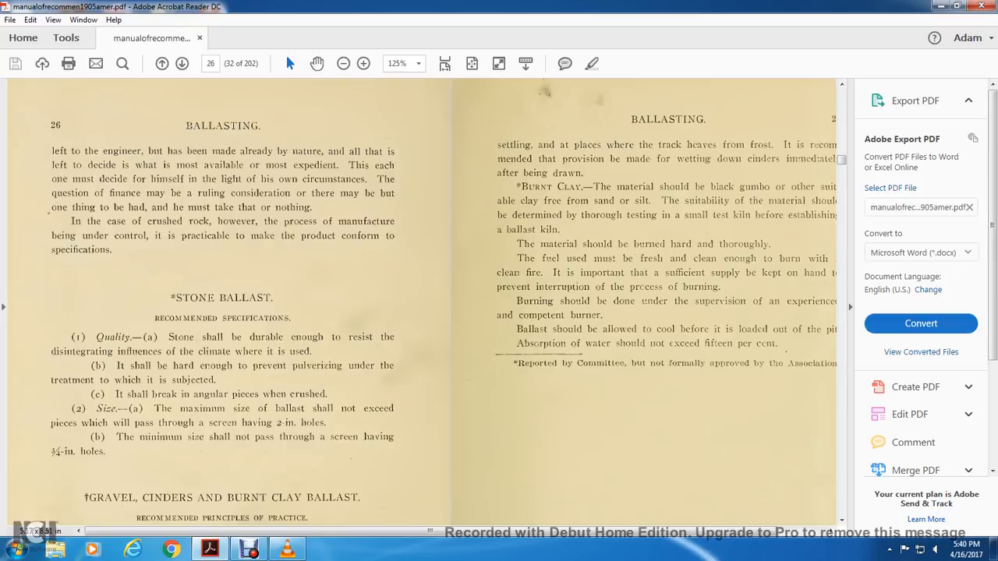
{"action": "scroll", "scroll_direction": "down", "scroll_amount": 3}
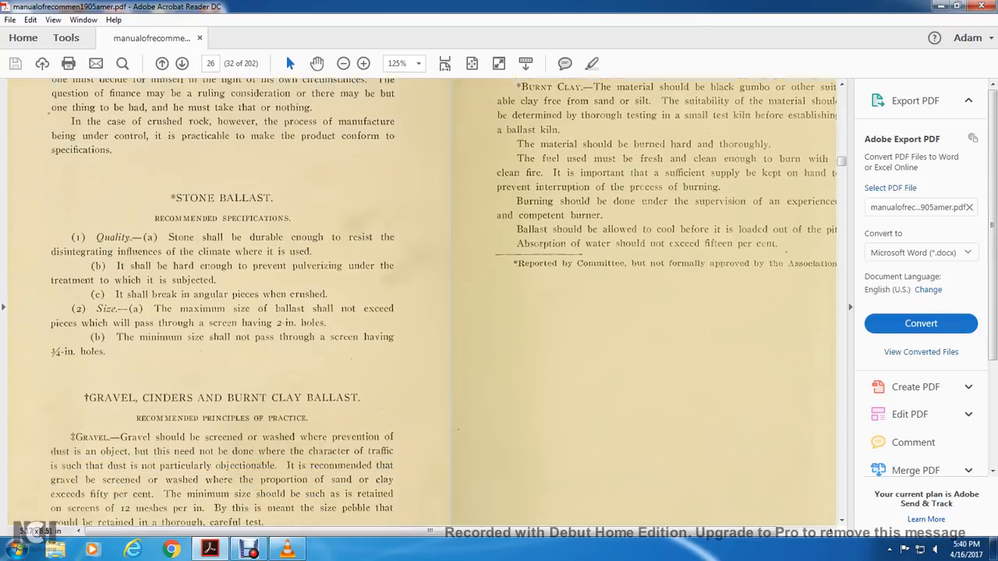
{"action": "scroll", "scroll_direction": "down", "scroll_amount": 3}
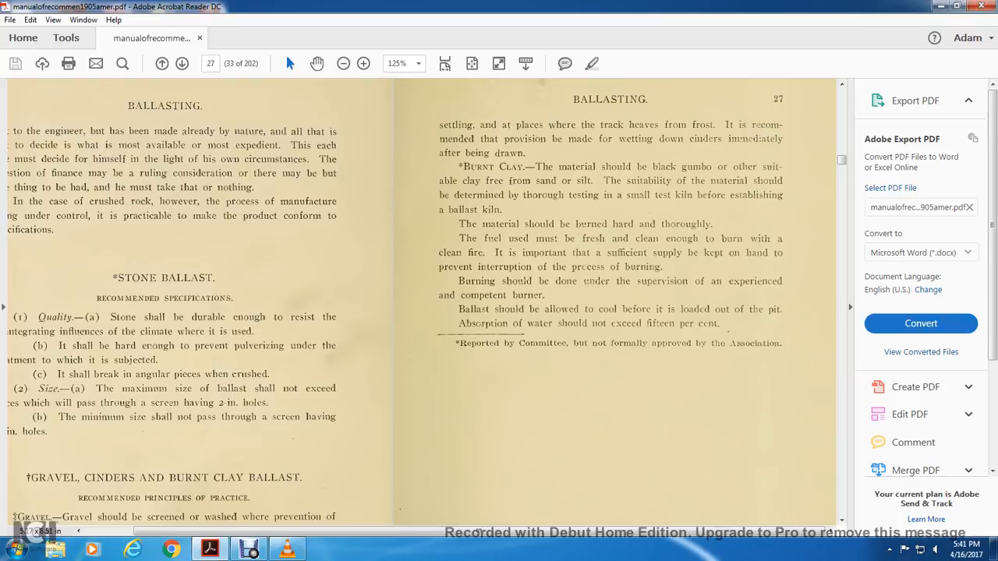
Scroll down to page 28 showing Committee No. III tie definitions and the Form 1 cross-tie renewal statistics
{"action": "scroll", "scroll_direction": "down", "scroll_amount": 3}
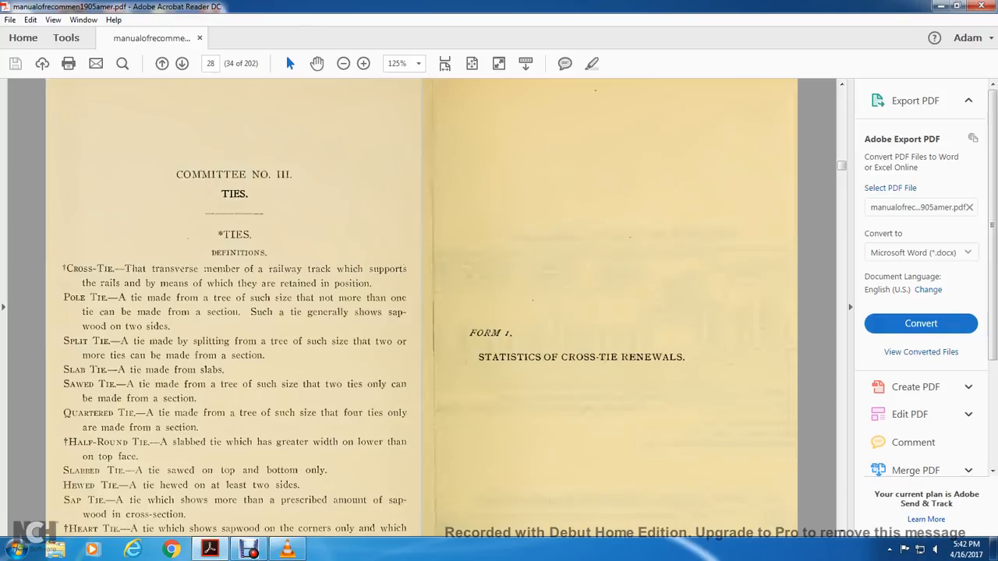
{"action": "scroll", "scroll_direction": "down", "scroll_amount": 3}
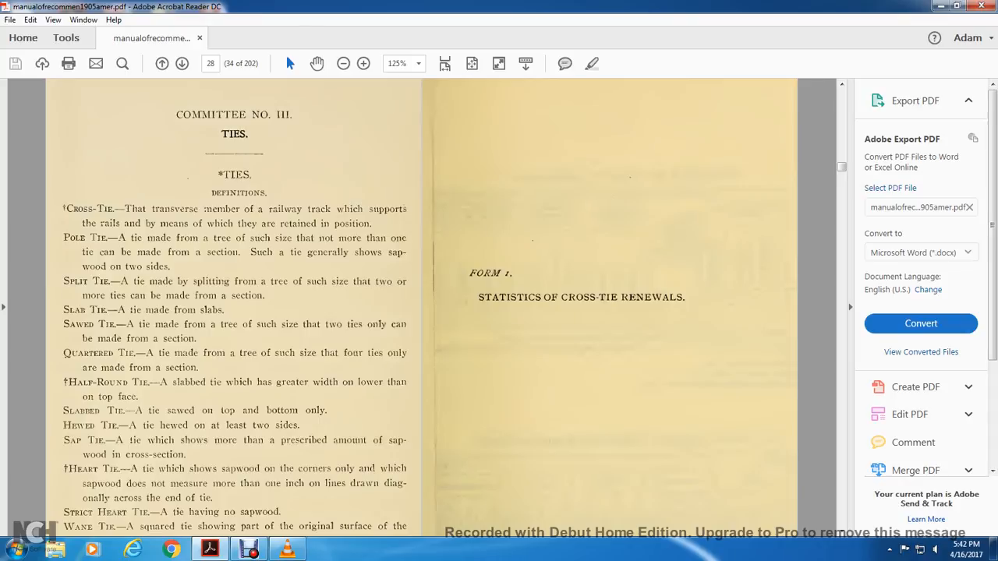
{"action": "scroll", "scroll_direction": "down", "scroll_amount": 3}
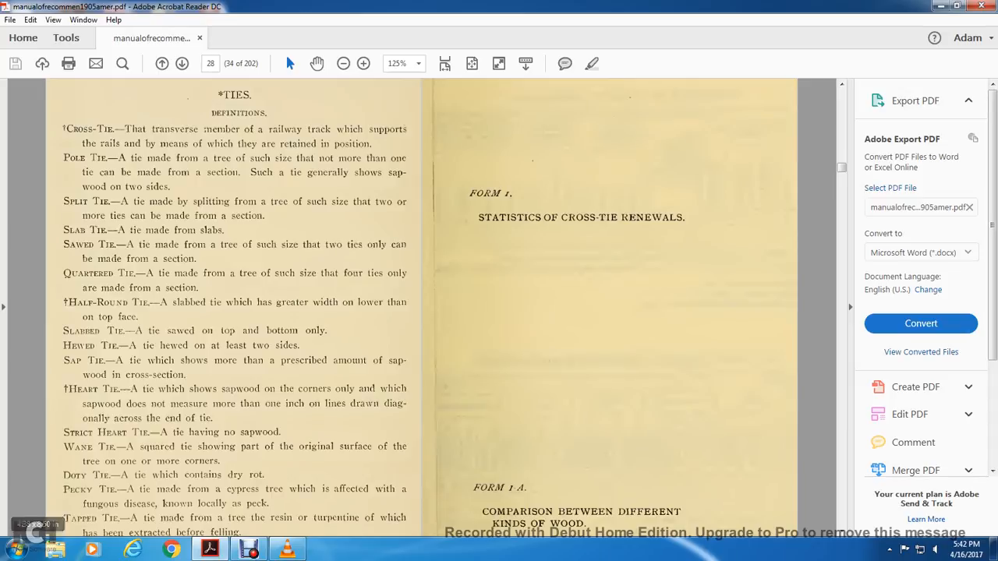
{"action": "scroll", "scroll_direction": "down", "scroll_amount": 3}
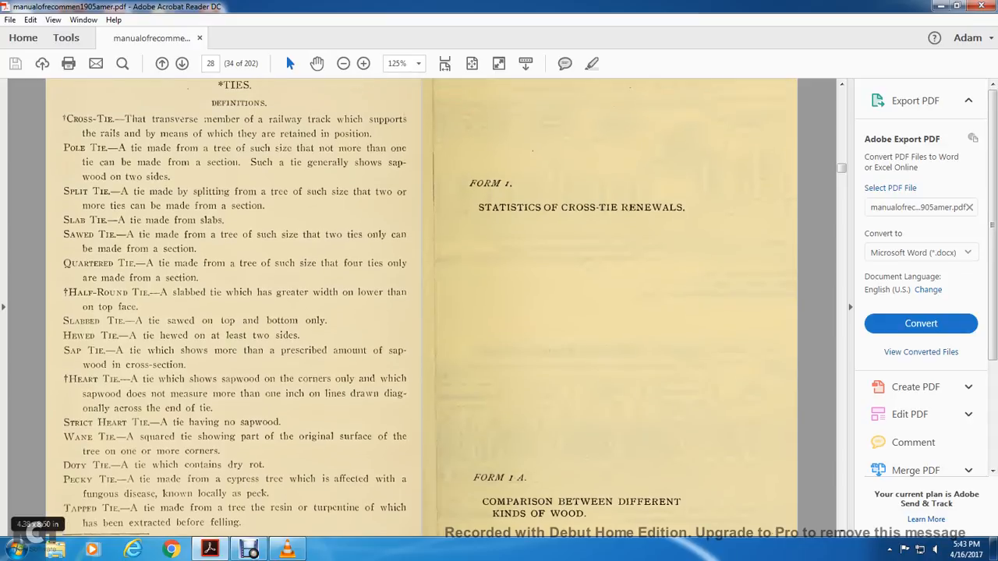
Scroll down to the full Form 1 Statistics of Cross-Tie Renewals table with the wood comparison form beneath
{"action": "scroll", "scroll_direction": "down", "scroll_amount": 3}
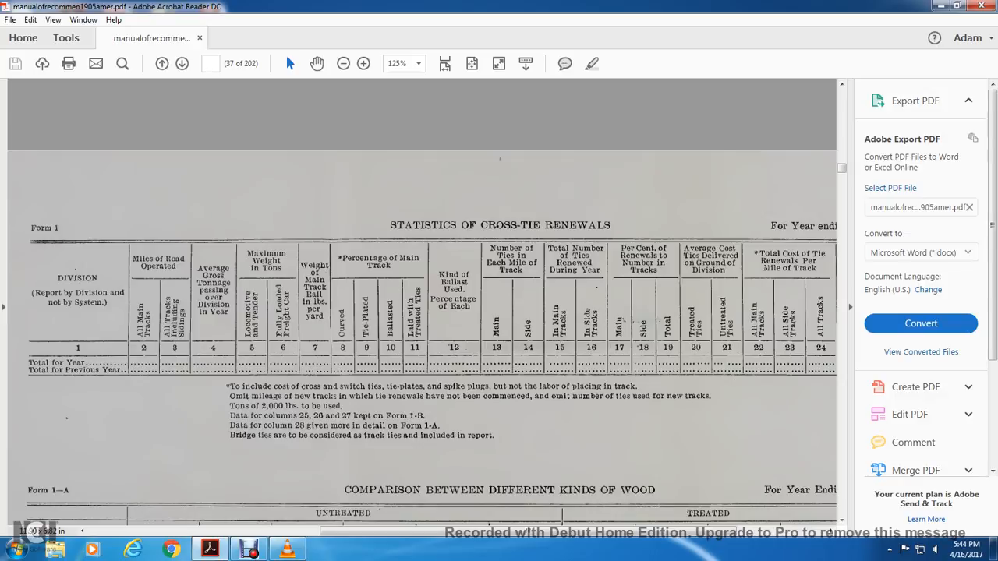
Scroll through the Form 1-B Life Record of Ties table and advance to the next page
{"action": "scroll", "scroll_direction": "right", "scroll_amount": 3}
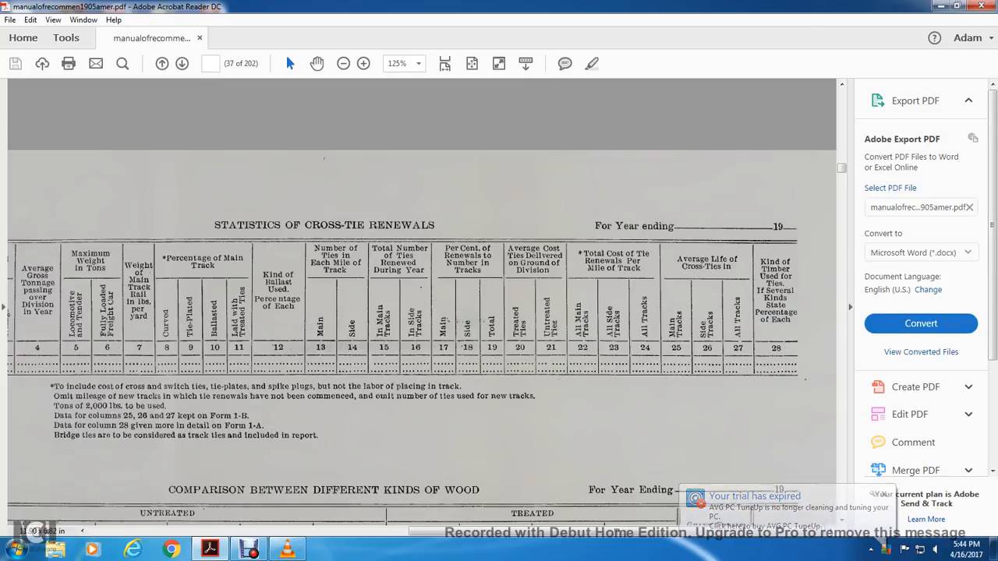
{"action": "scroll", "scroll_direction": "down", "scroll_amount": 3}
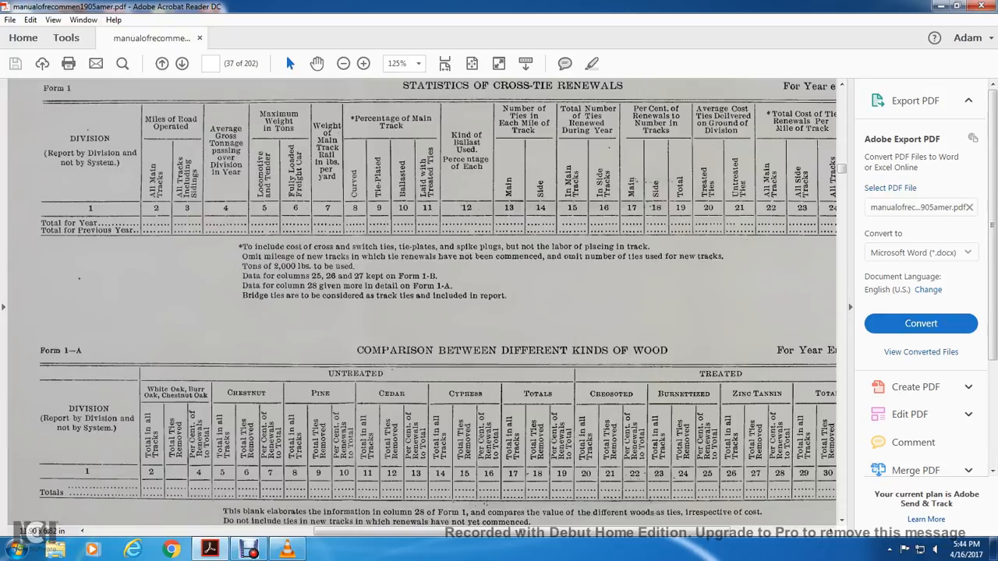
{"action": "scroll", "scroll_direction": "right", "scroll_amount": 3}
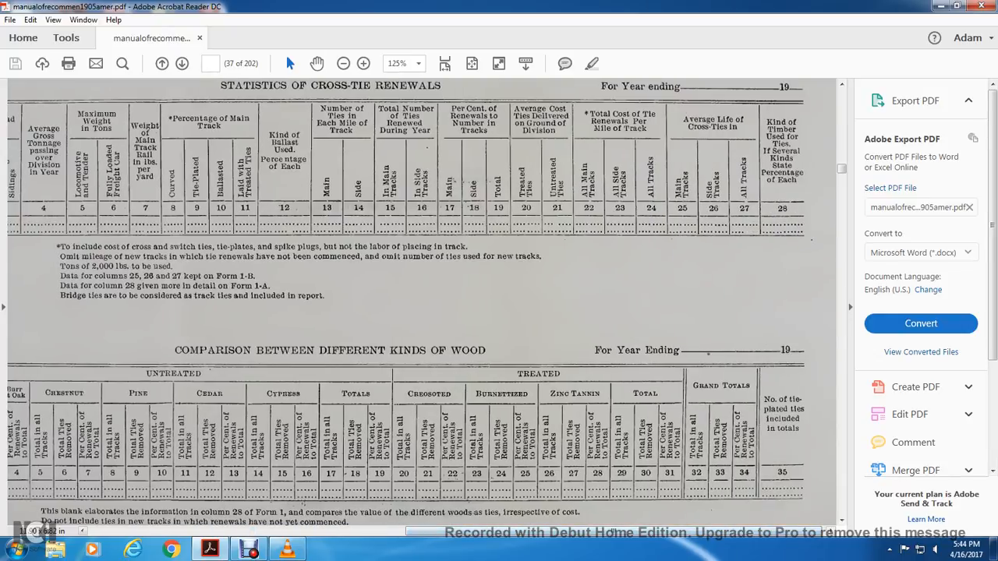
{"action": "scroll", "scroll_direction": "down", "scroll_amount": 3}
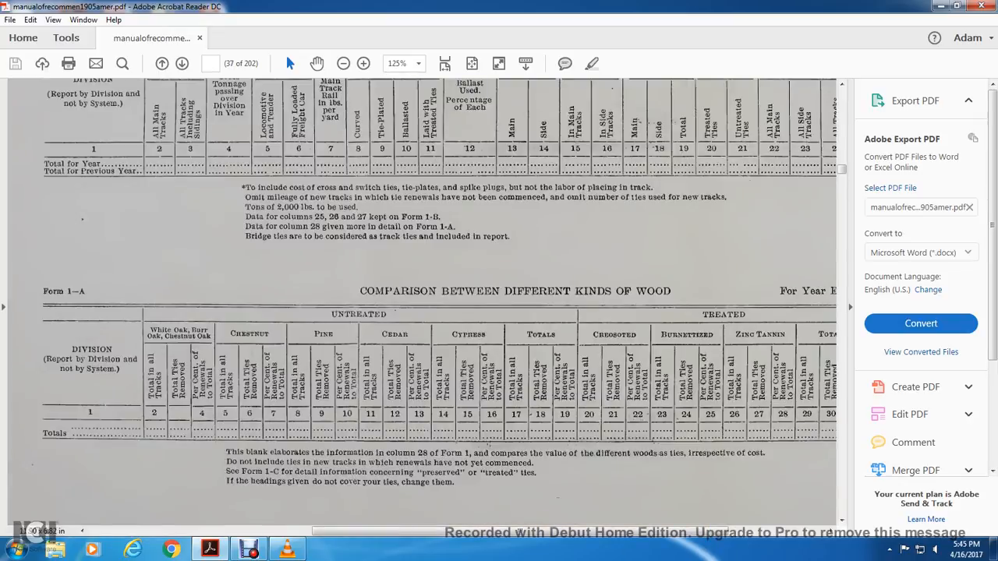
{"action": "left_click", "coordinate": [183, 62]}
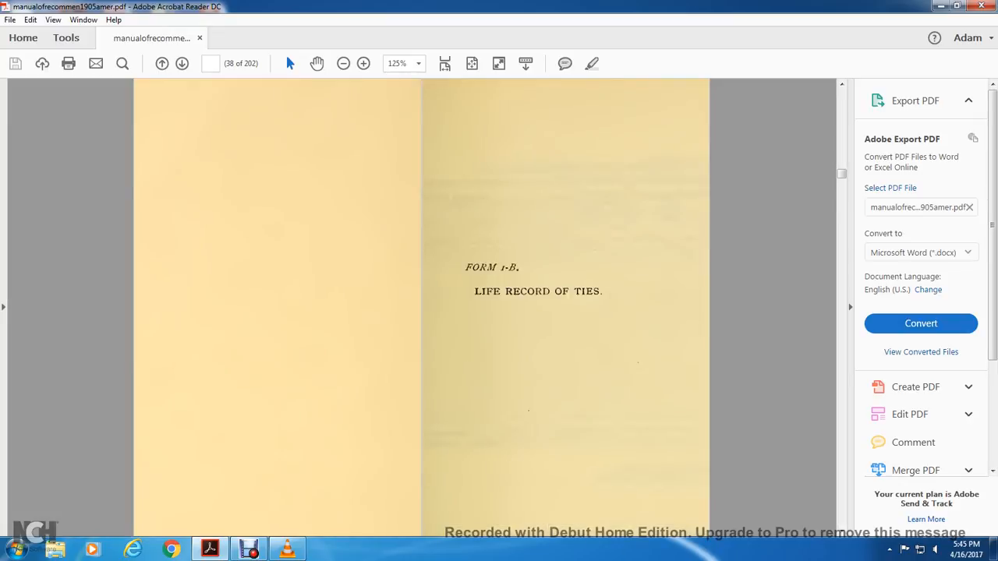
Continue down page 41 to the Form 1-C Statistics of Treated Ties form
{"action": "scroll", "scroll_direction": "down", "scroll_amount": 3}
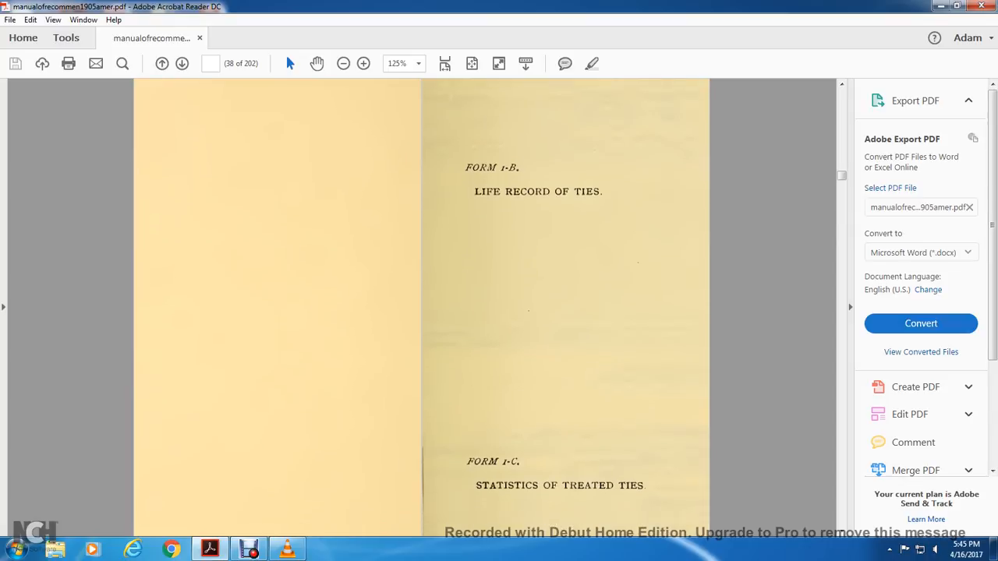
{"action": "scroll", "scroll_direction": "down", "scroll_amount": 3}
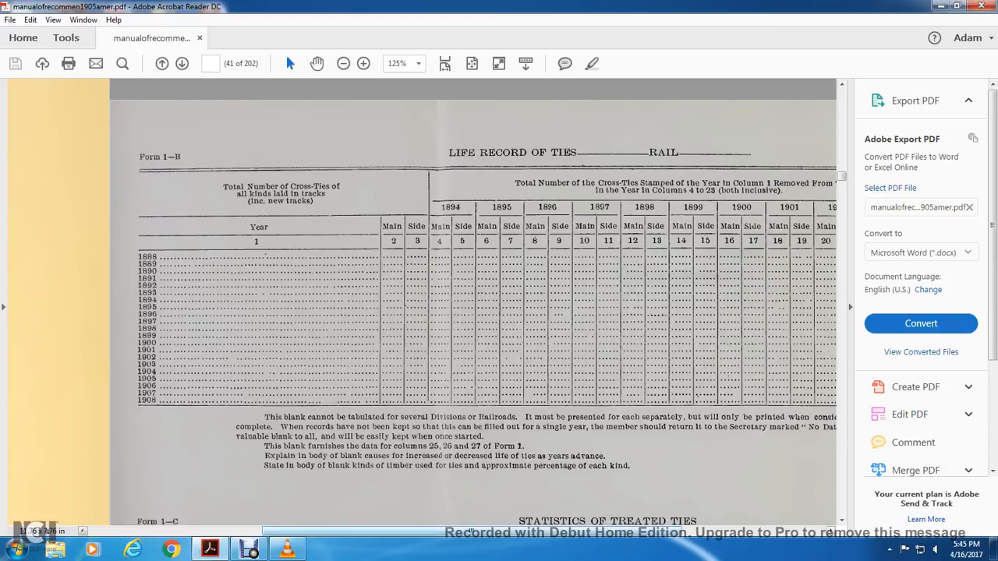
{"action": "scroll", "scroll_direction": "right", "scroll_amount": 3}
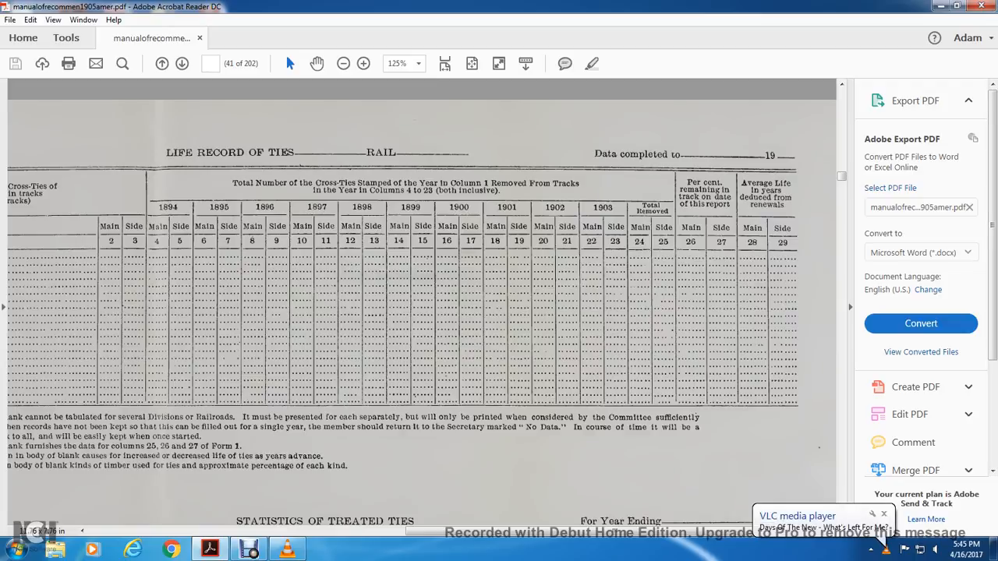
{"action": "scroll", "scroll_direction": "down", "scroll_amount": 3}
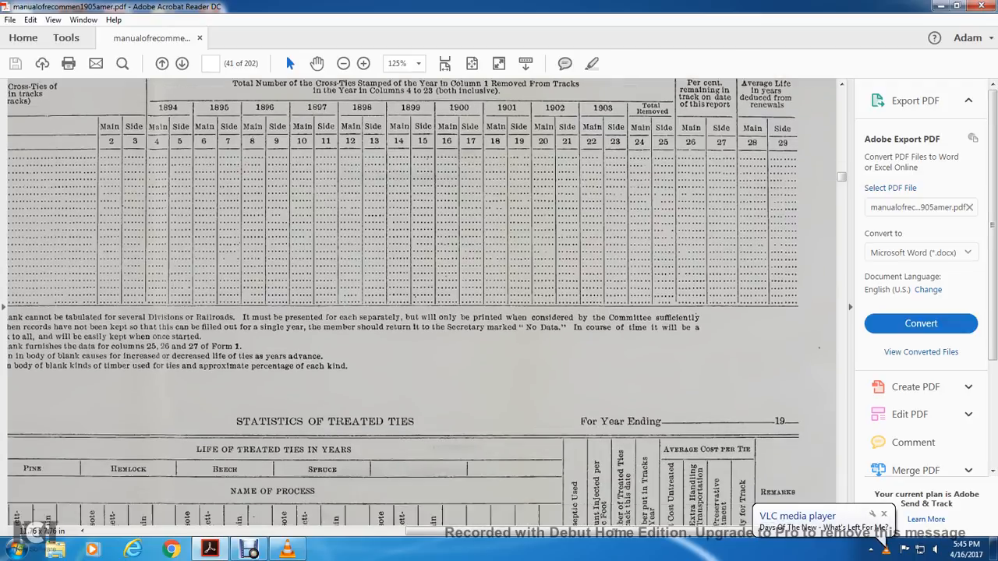
{"action": "scroll", "scroll_direction": "down", "scroll_amount": 3}
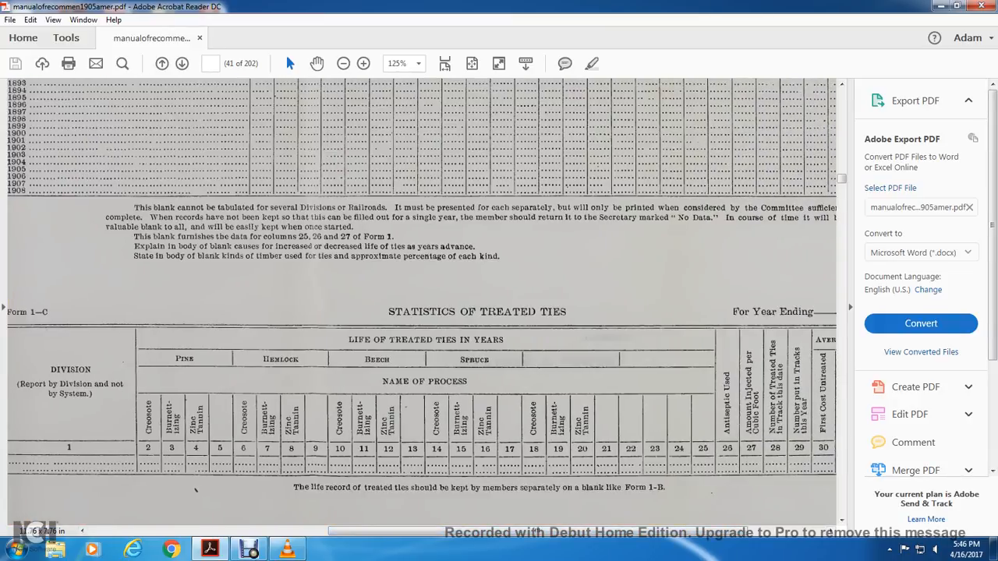
Scroll on to the page listing the recommended standard forms for tie records, Forms 1 through 1-D
{"action": "scroll", "scroll_direction": "right", "scroll_amount": 3}
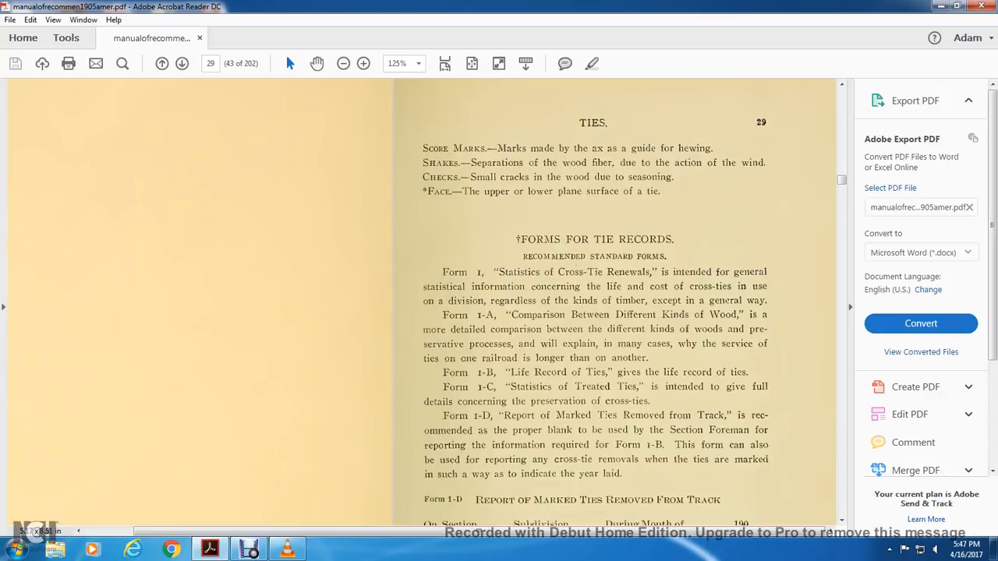
Scroll past Form 1-D to page 30 with the standard specifications for ties and the dimensions table
{"action": "scroll", "scroll_direction": "down", "scroll_amount": 3}
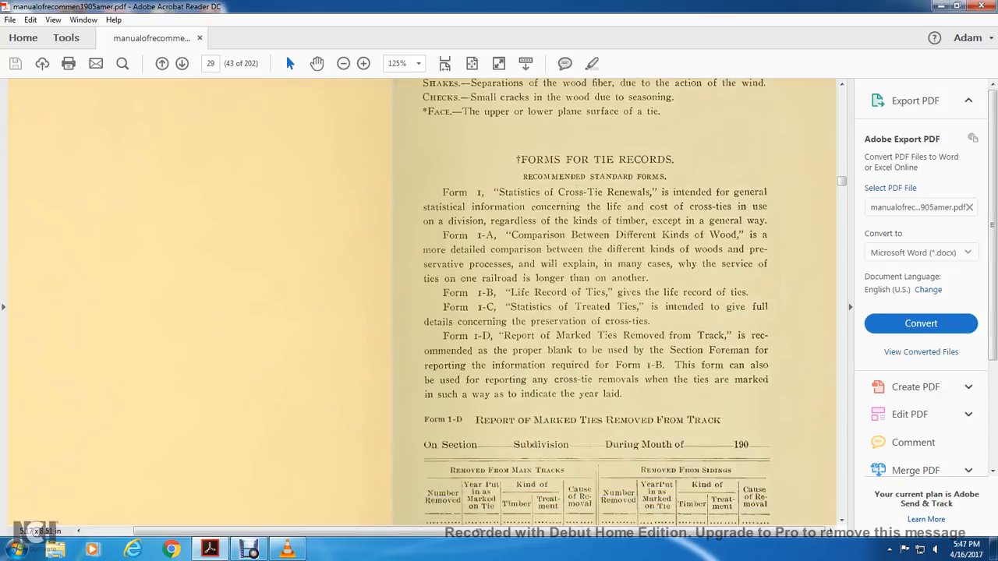
{"action": "scroll", "scroll_direction": "down", "scroll_amount": 3}
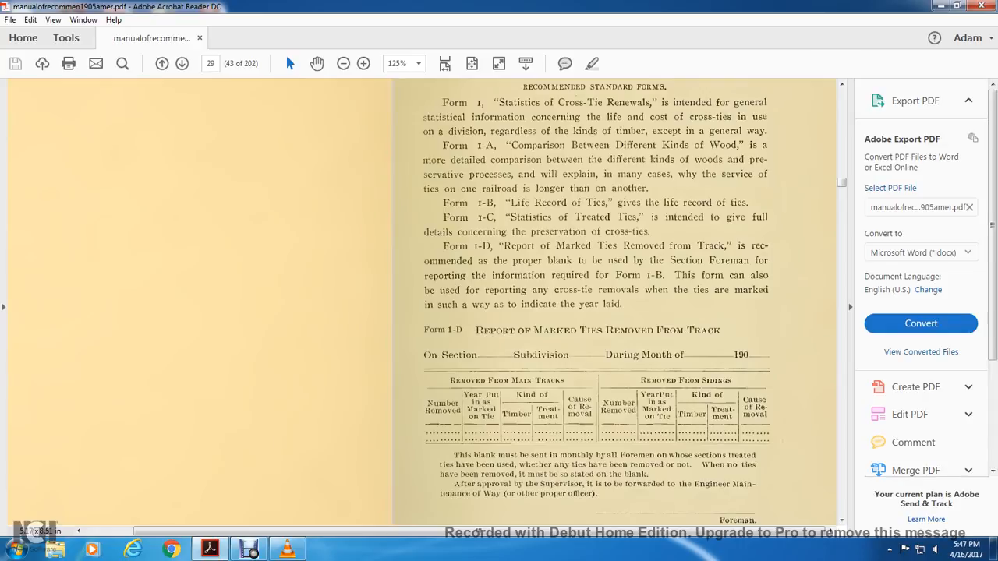
{"action": "scroll", "scroll_direction": "down", "scroll_amount": 3}
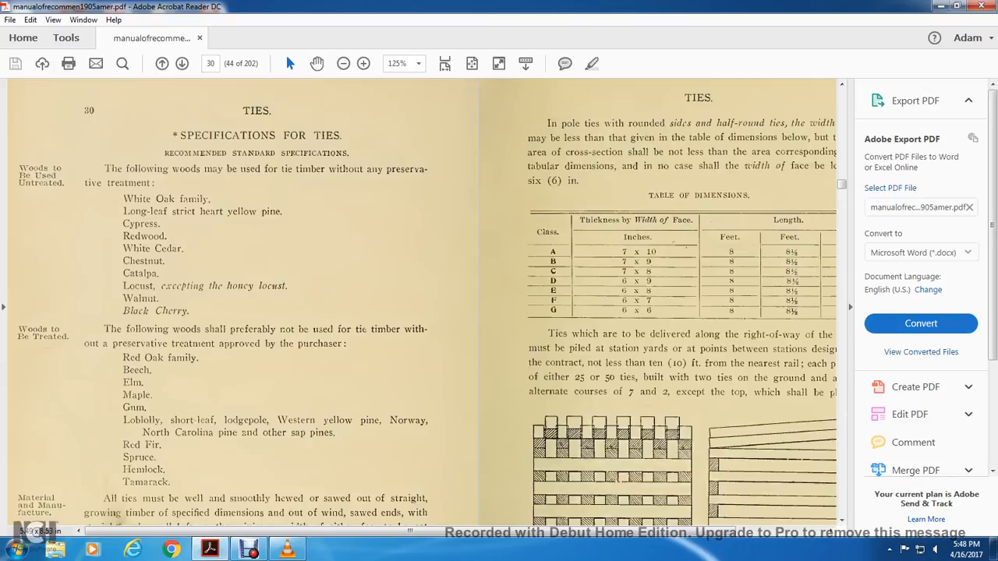
Scroll down to page 31 showing the Table of Dimensions and the Fig. 1 piling diagram for fifty ties
{"action": "scroll", "scroll_direction": "down", "scroll_amount": 3}
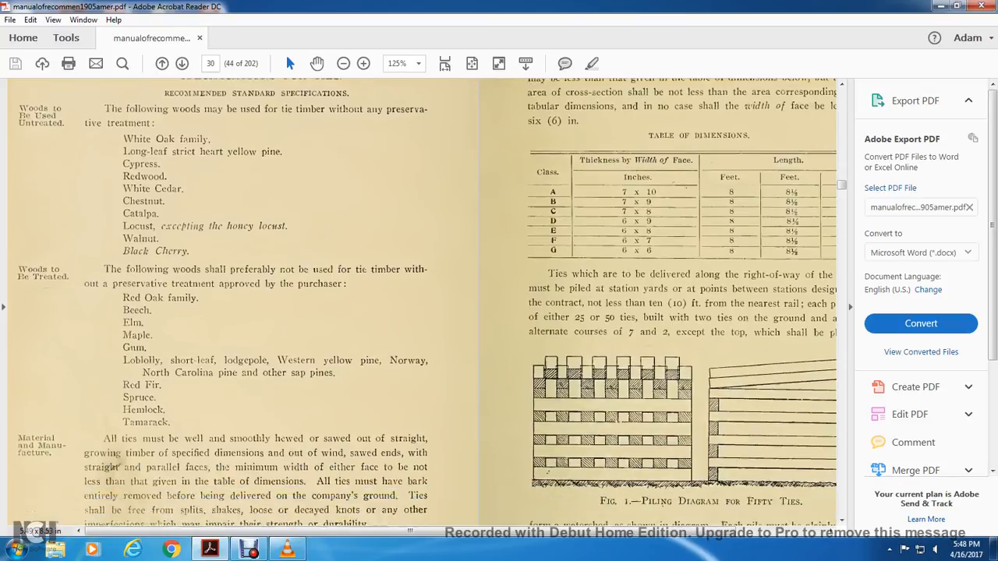
{"action": "scroll", "scroll_direction": "down", "scroll_amount": 3}
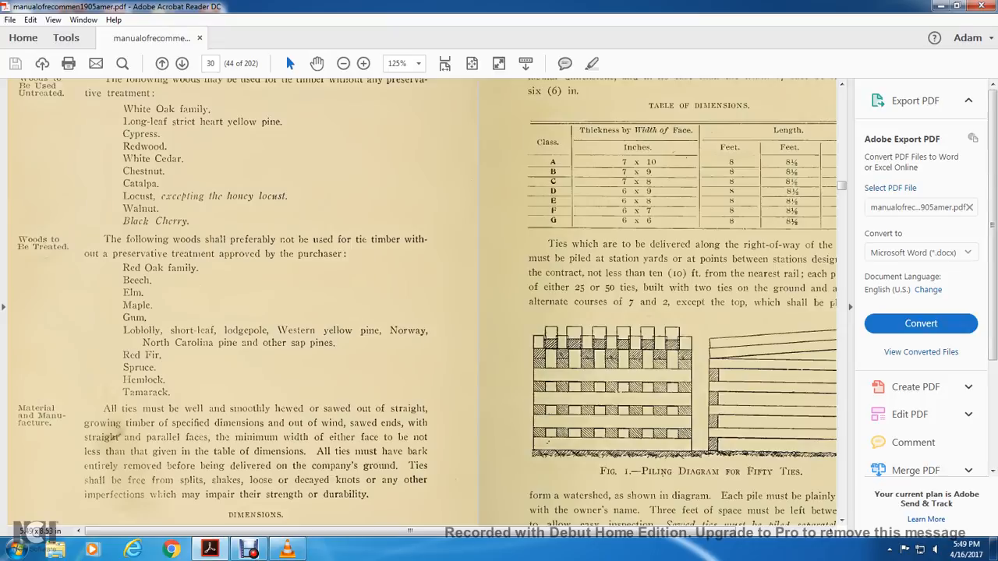
{"action": "scroll", "scroll_direction": "down", "scroll_amount": 3}
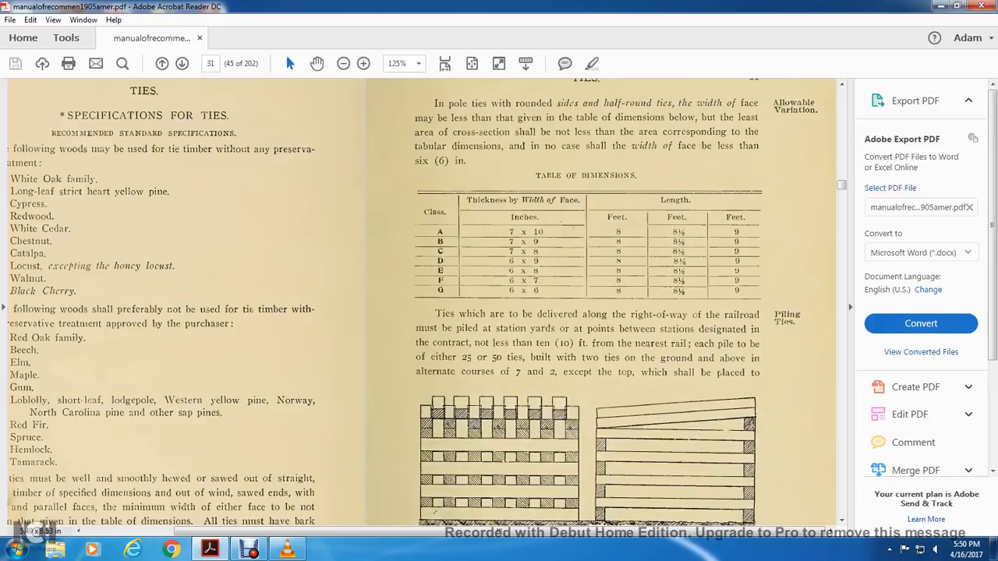
Scroll past the piling rules and jump to page 32, Committee No. IV Rail, with rail length and laying temperature specs
{"action": "scroll", "scroll_direction": "down", "scroll_amount": 3}
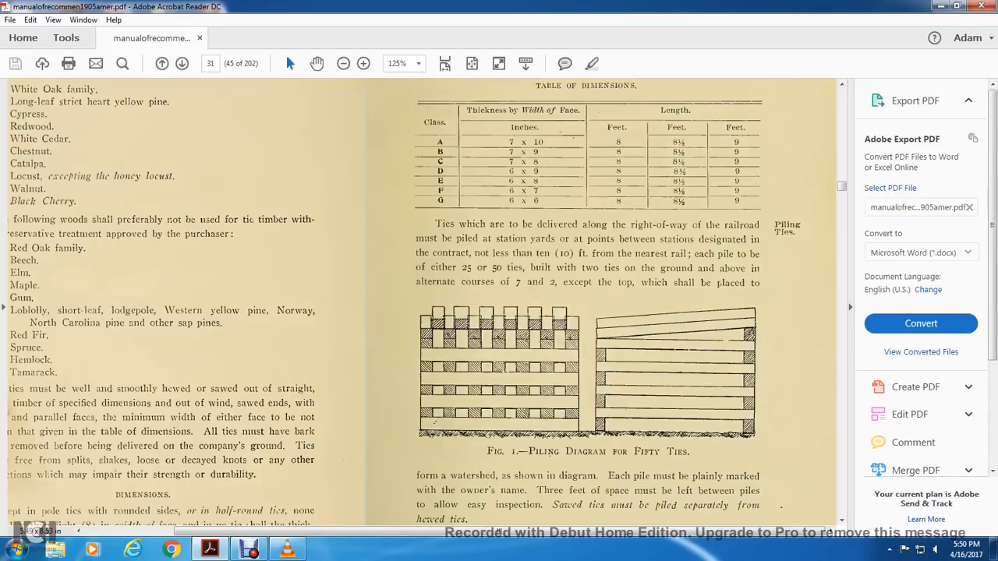
{"action": "scroll", "scroll_direction": "down", "scroll_amount": 3}
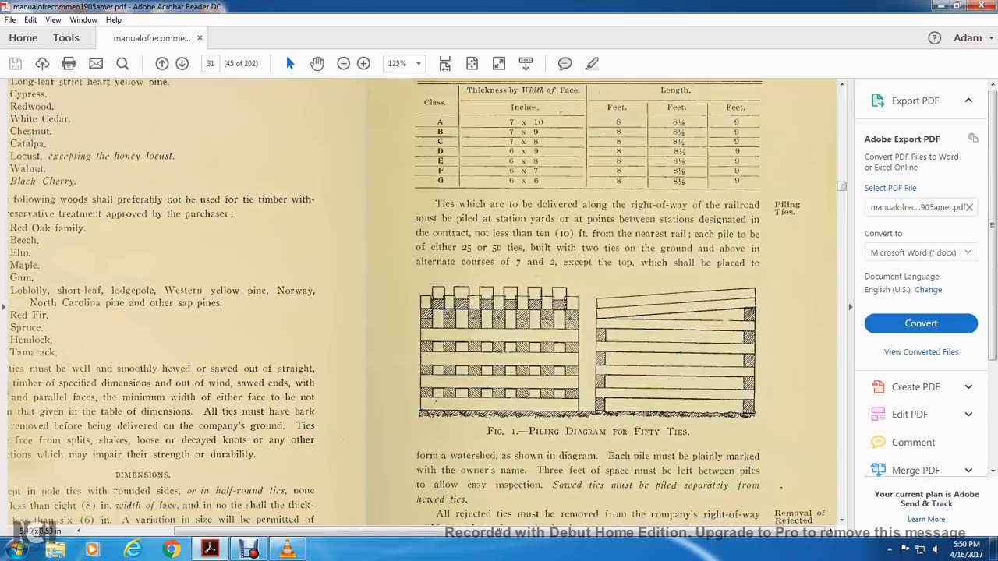
{"action": "scroll", "scroll_direction": "down", "scroll_amount": 3}
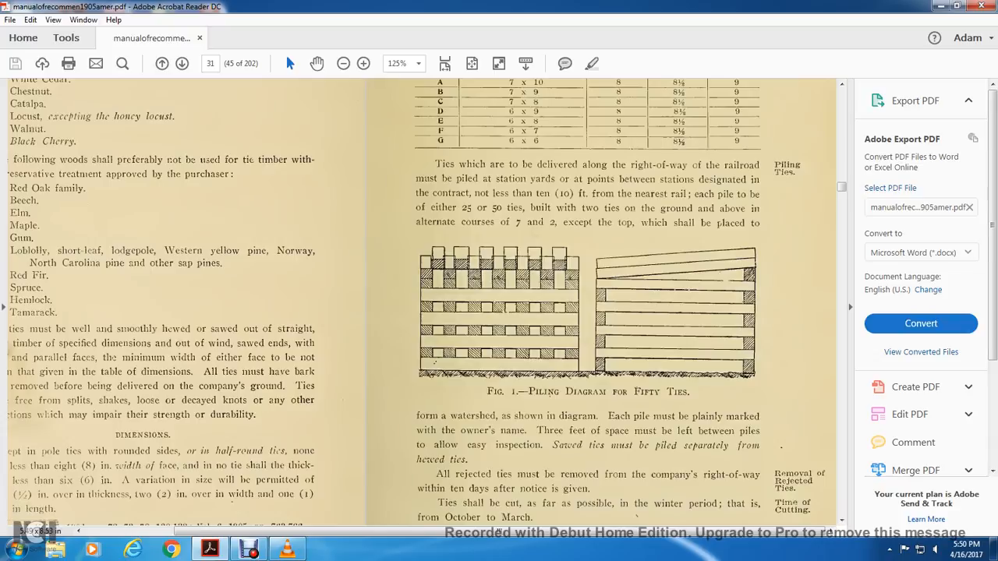
{"action": "scroll", "scroll_direction": "down", "scroll_amount": 3}
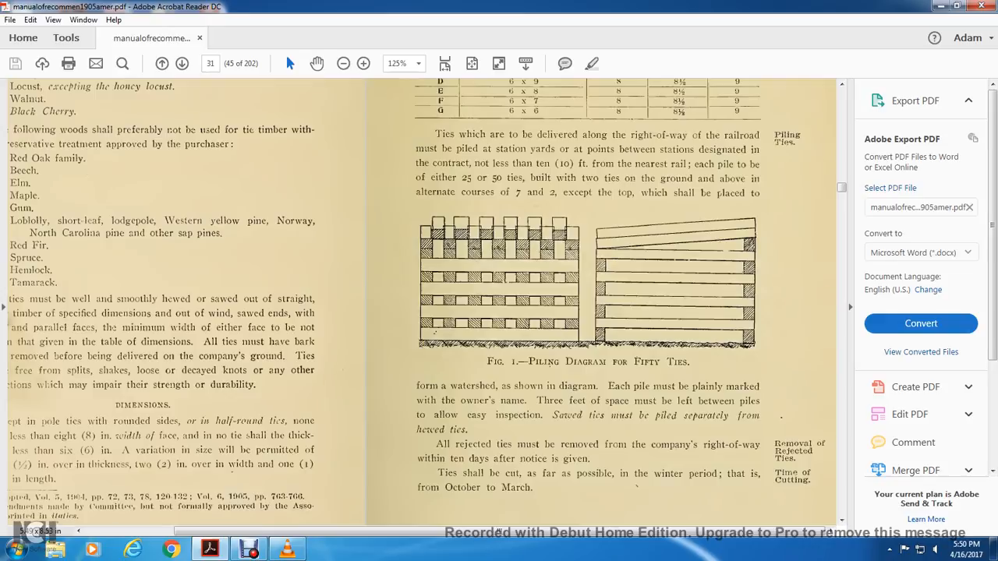
{"action": "left_click", "coordinate": [184, 62]}
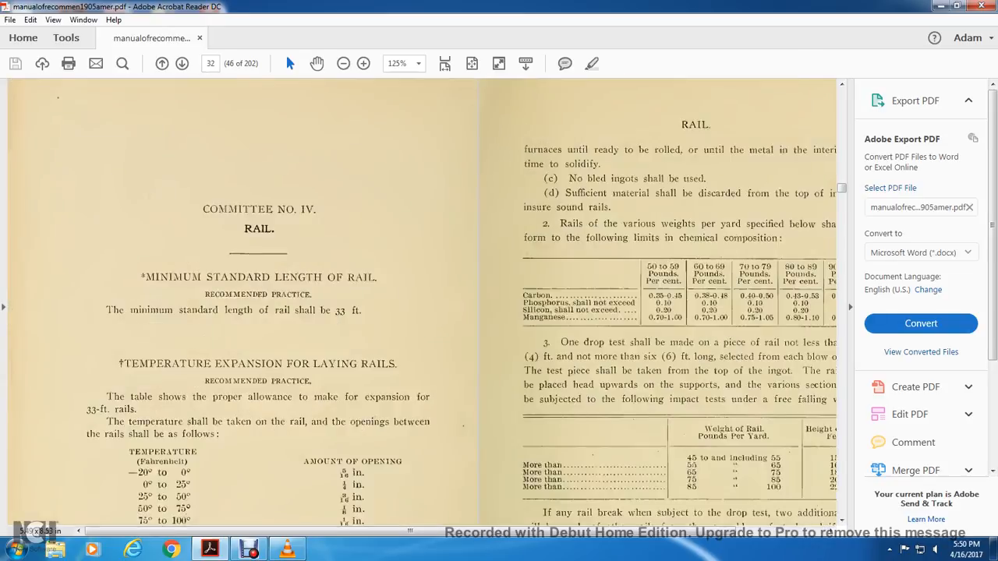